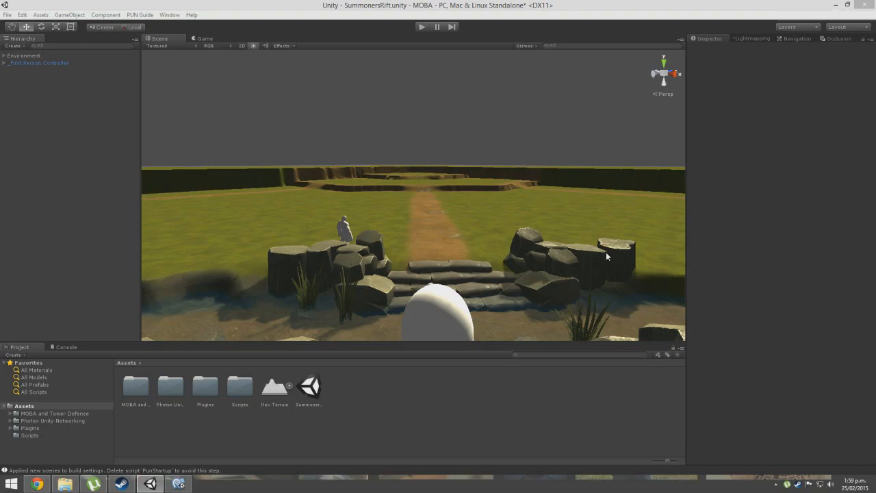
Step: Preview the top-down game camera, review the First Person Controller and Main Camera components, then expand Environment in the scene view
left_click_drag(605, 257, 531, 308)
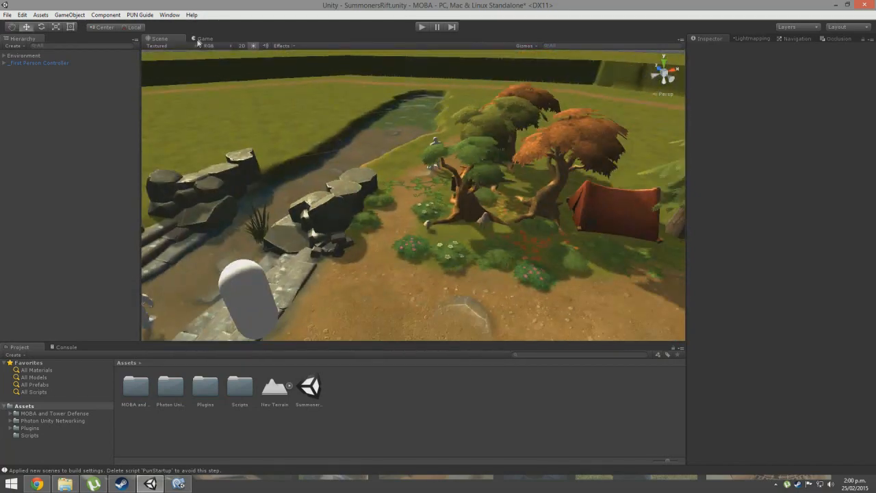
left_click(158, 38)
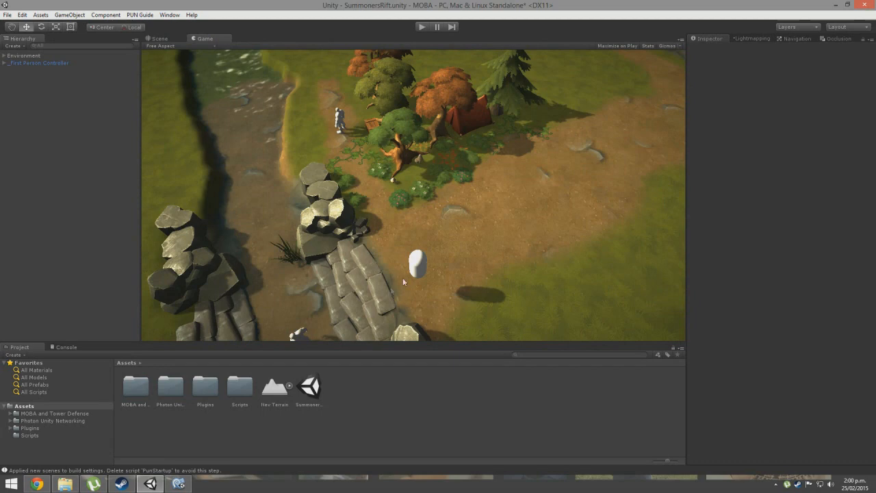
mouse_move(503, 247)
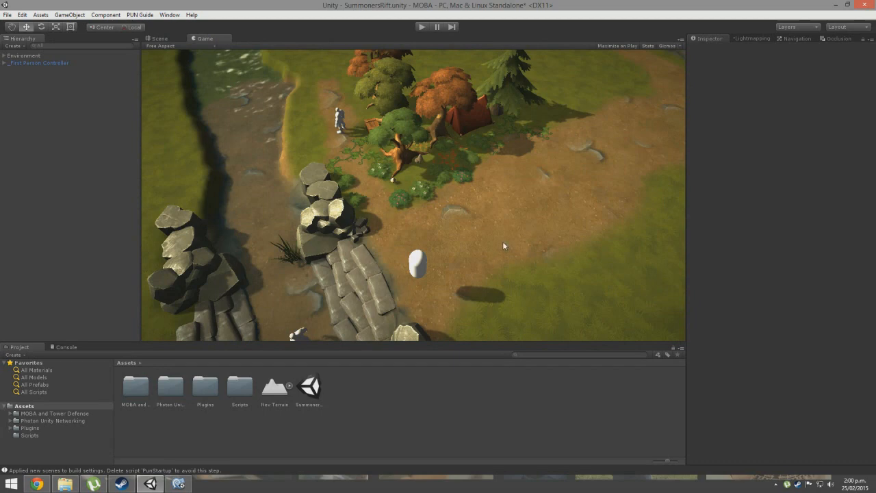
mouse_move(397, 82)
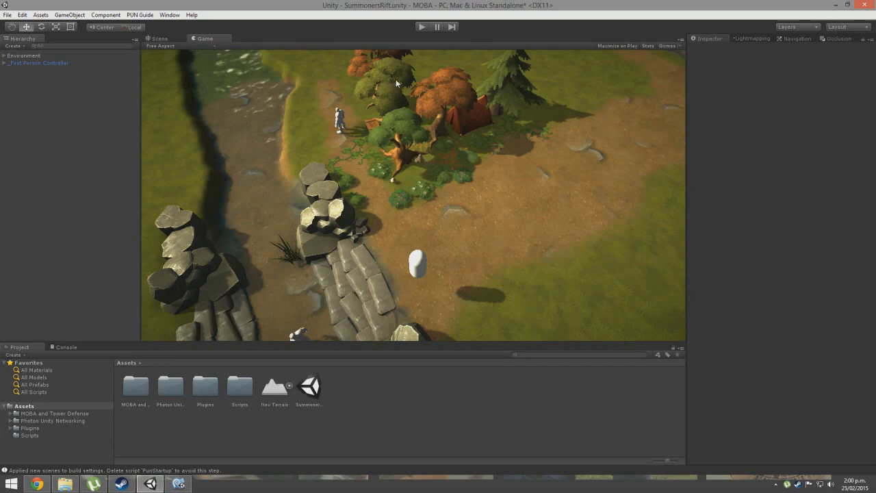
left_click(39, 63)
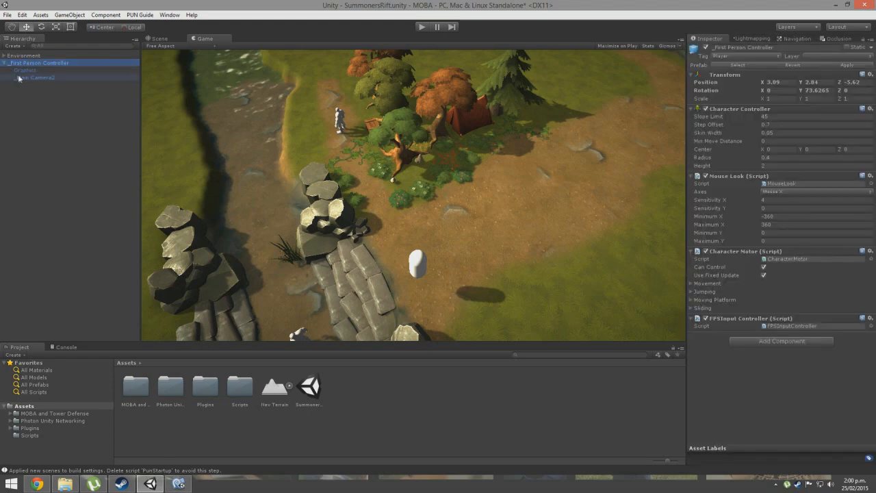
left_click(36, 77)
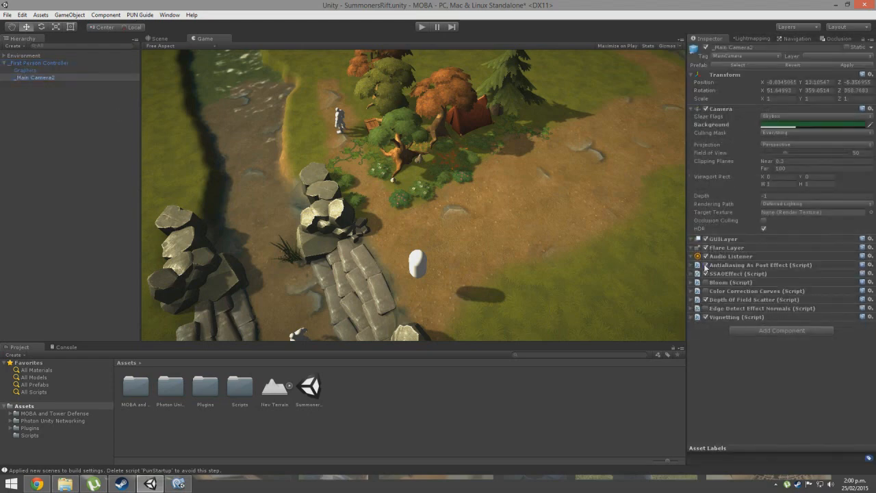
left_click(700, 265)
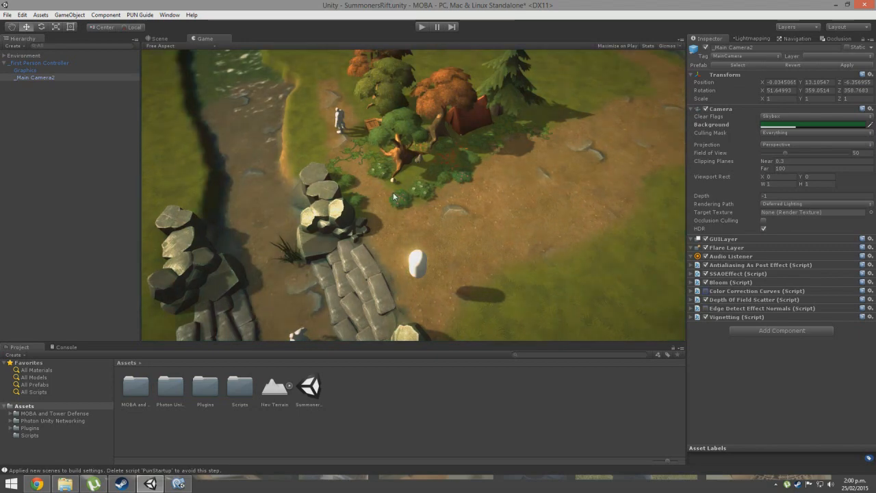
left_click(159, 38)
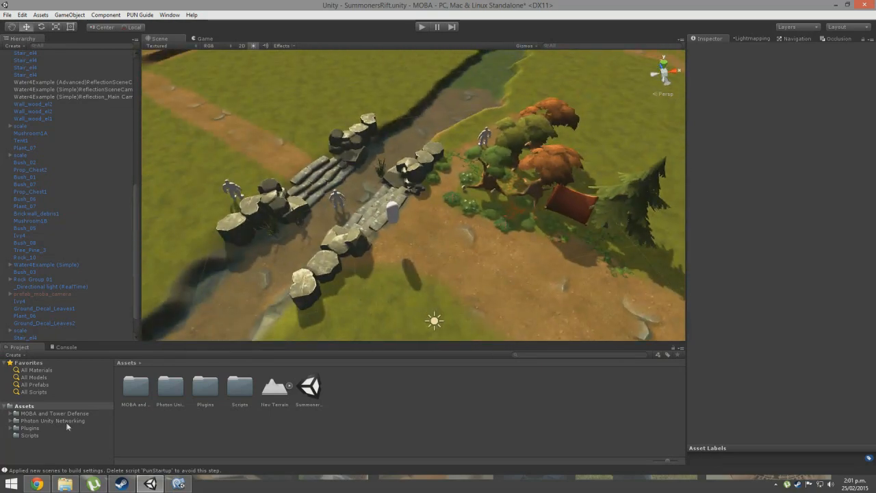
Step: Search the Asset Store for 'photon' and import Photon Unity Networking Free into the project
left_click(52, 420)
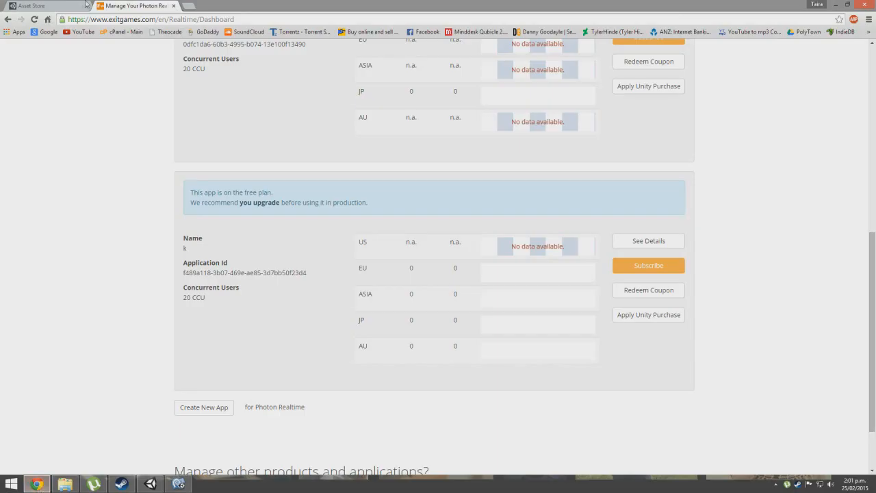
left_click(34, 5)
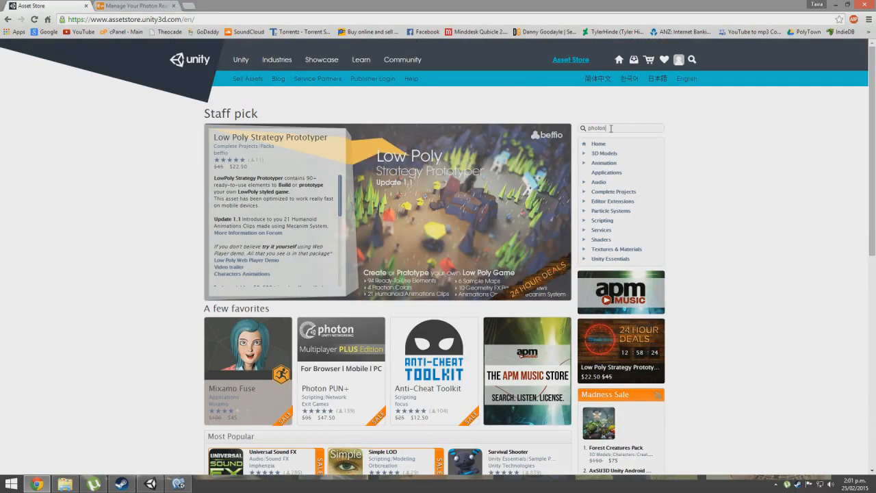
key("Return")
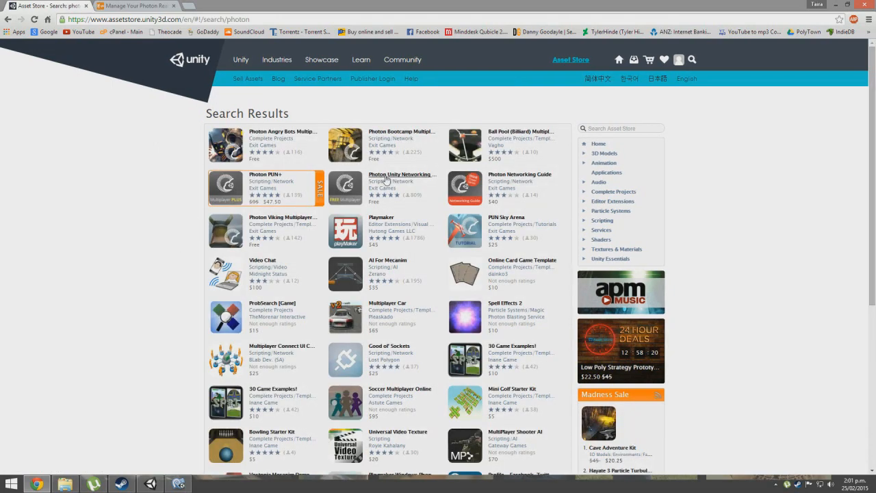
left_click(402, 174)
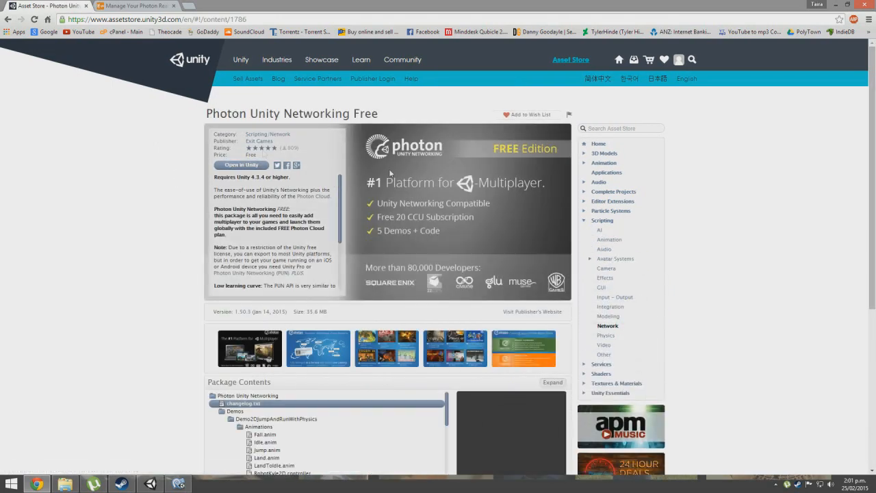
left_click(241, 164)
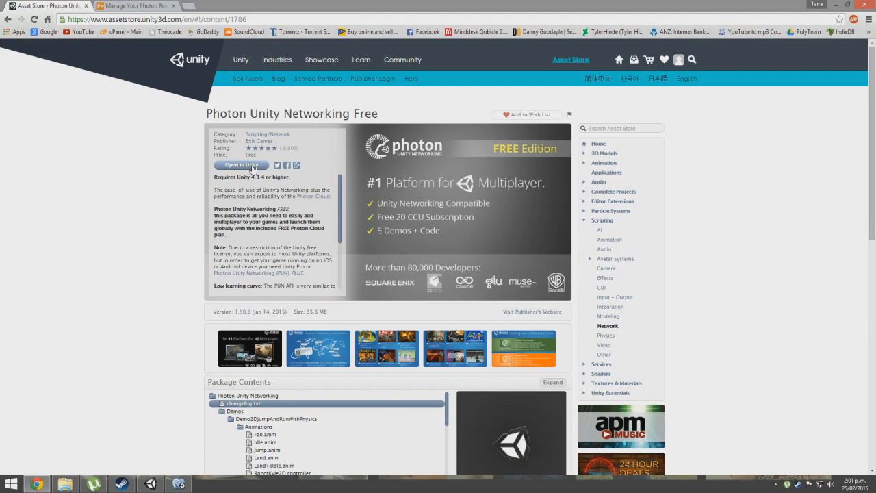
scroll("down", 3)
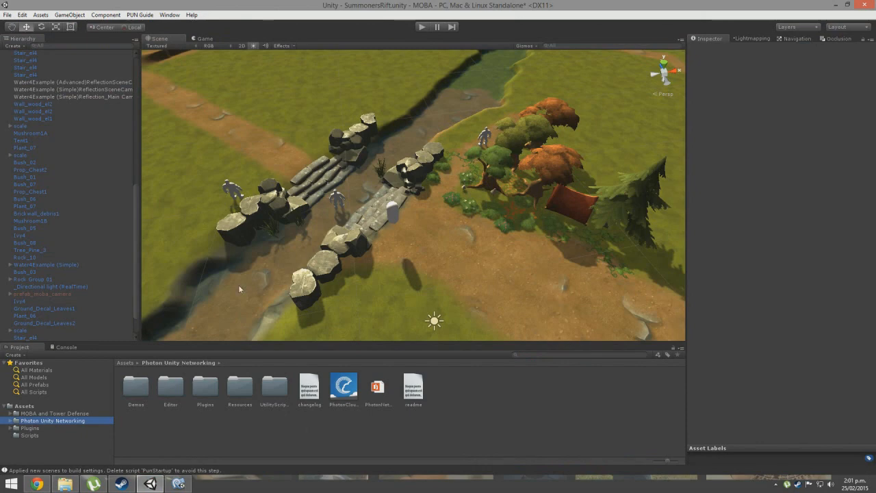
Step: Collapse Environment and the player controller, then browse the Plugins and Photon Unity Networking folders
left_click(43, 293)
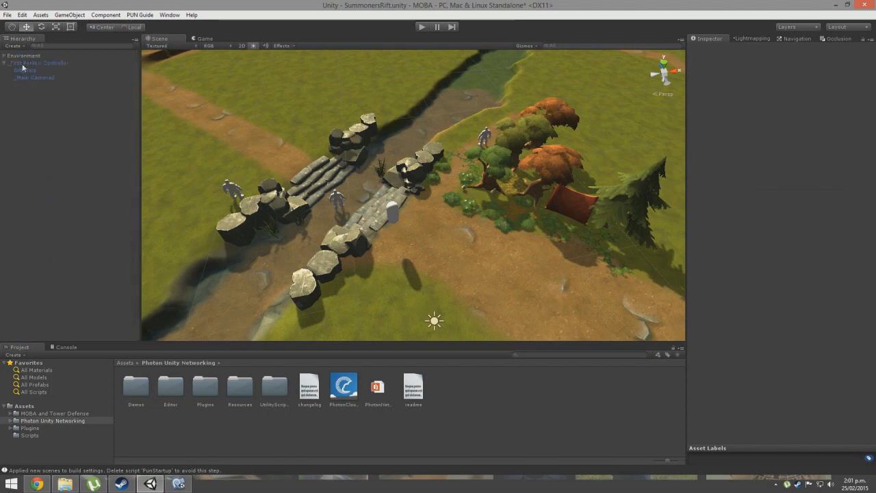
left_click(8, 14)
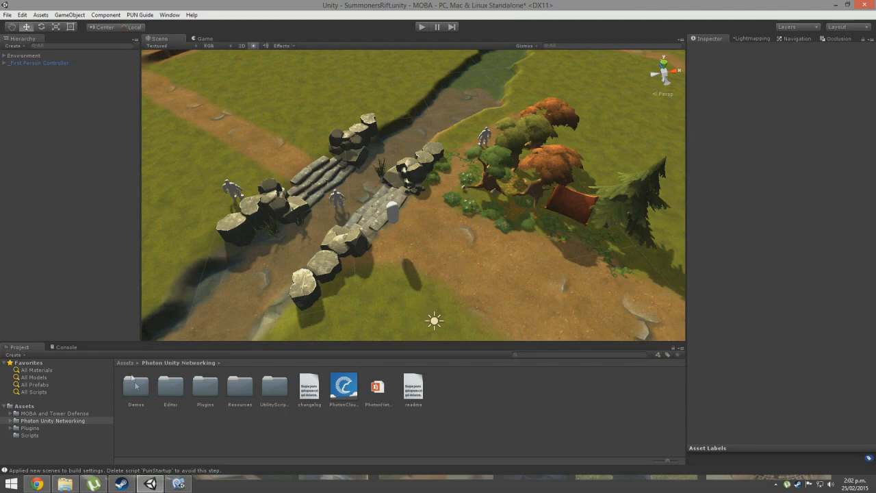
mouse_move(246, 414)
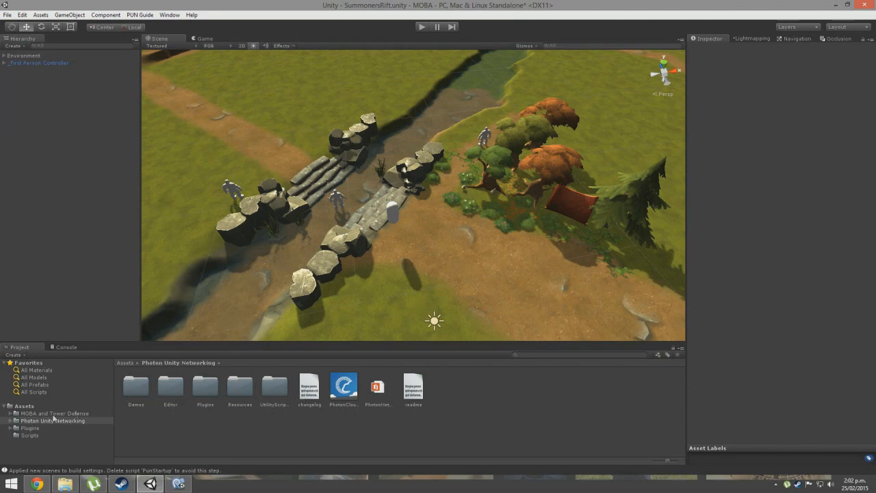
left_click(30, 426)
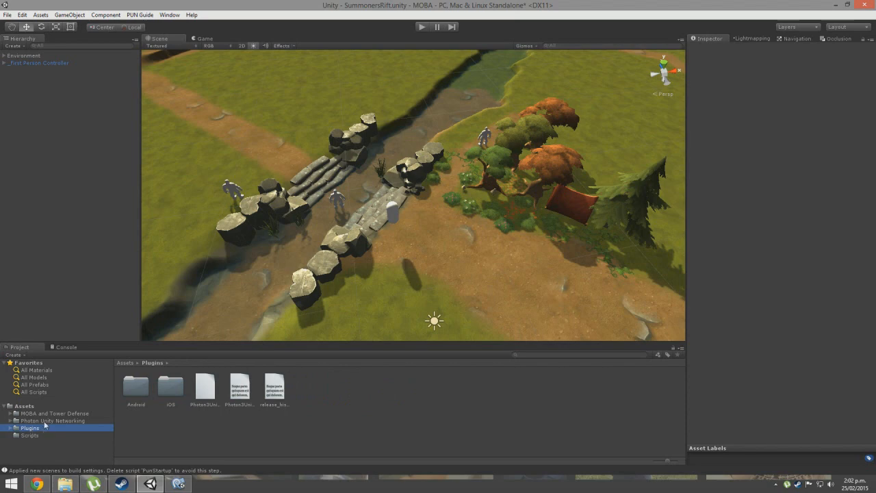
left_click(53, 420)
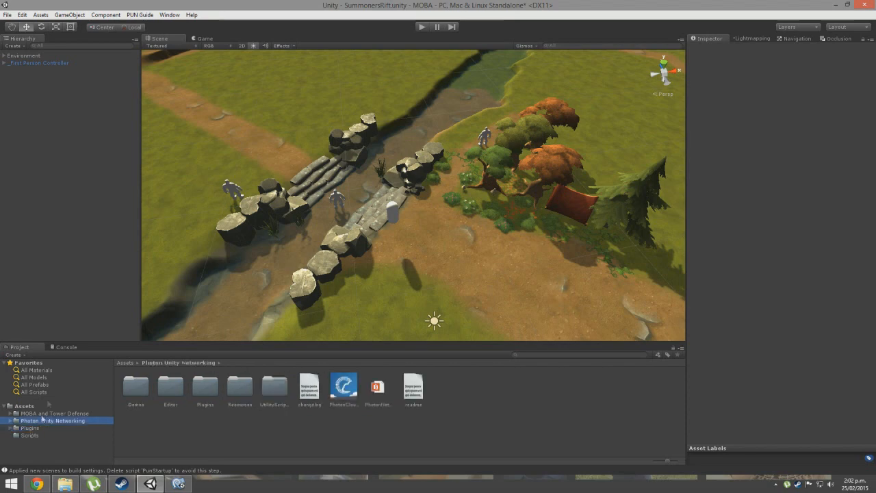
mouse_move(190, 420)
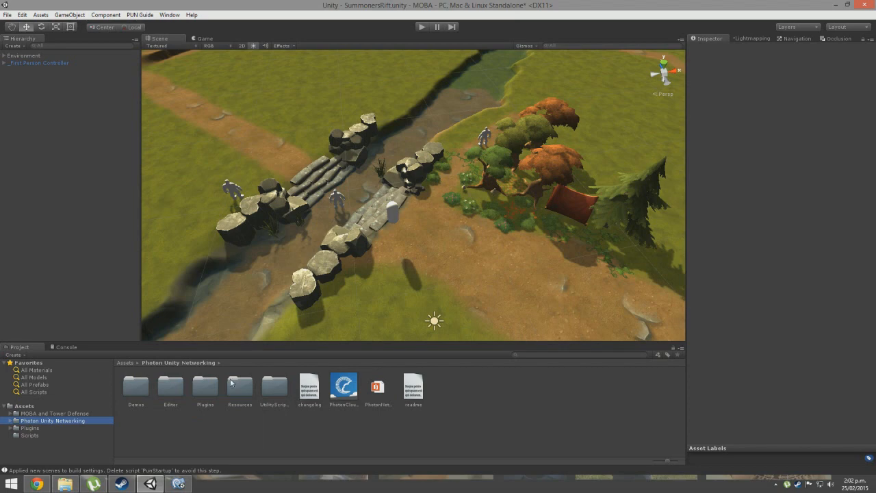
Step: In Resources select PhotonServerSettings and keep Photon Cloud as the host type
double_click(240, 386)
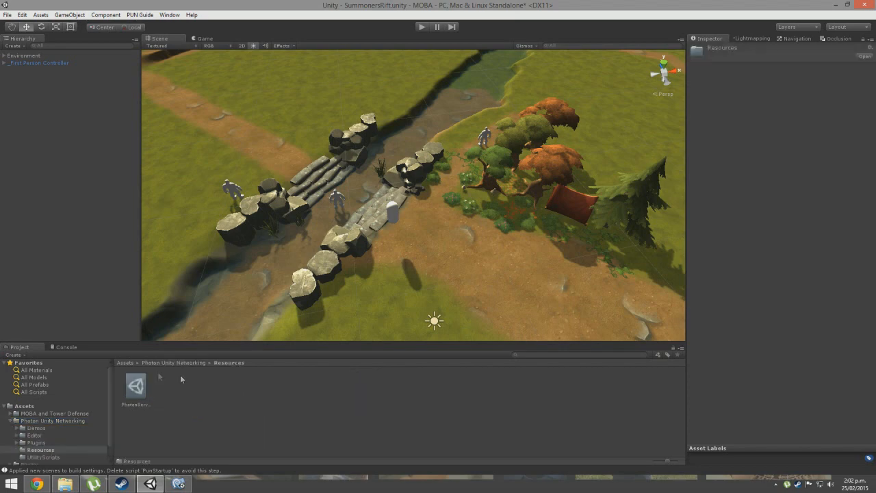
left_click(173, 363)
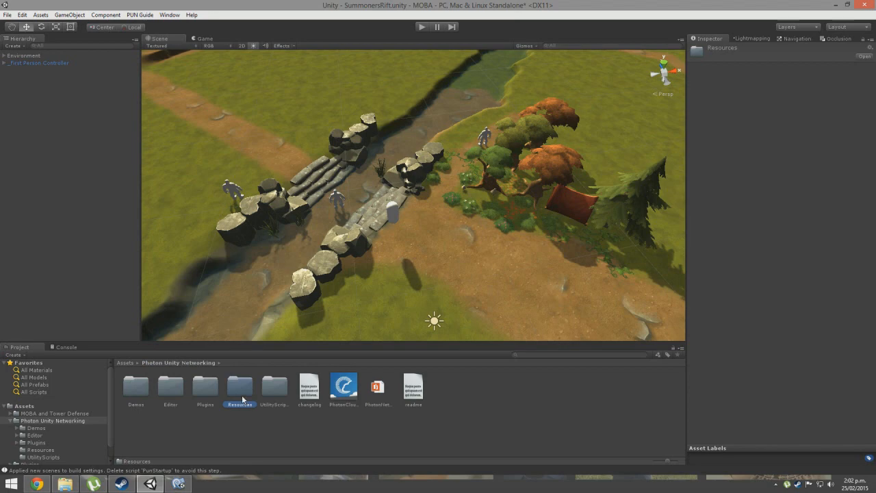
double_click(238, 384)
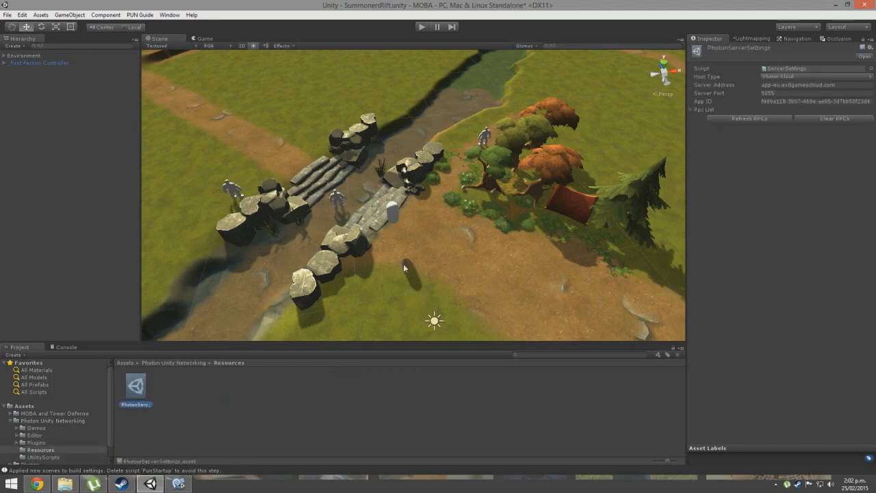
mouse_move(717, 93)
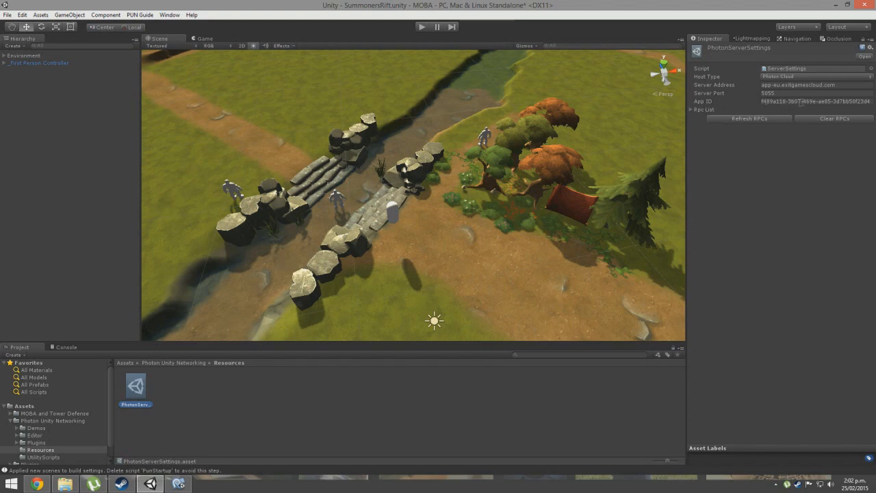
left_click(814, 76)
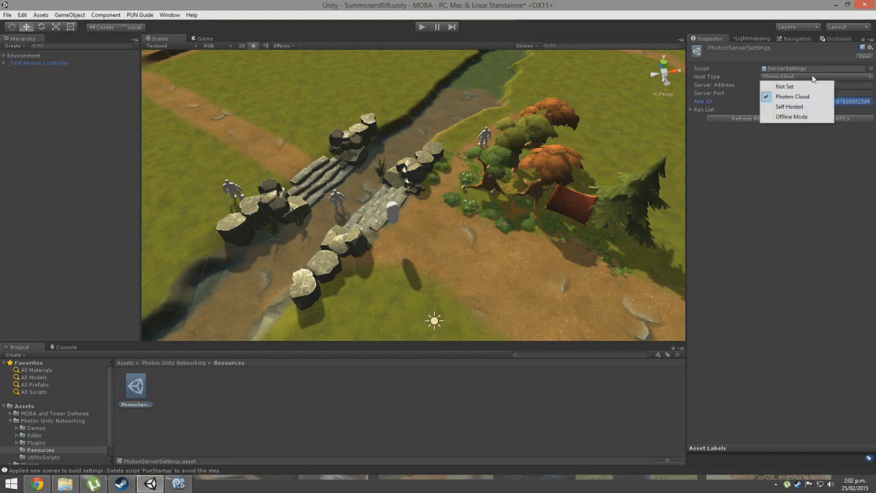
left_click(792, 96)
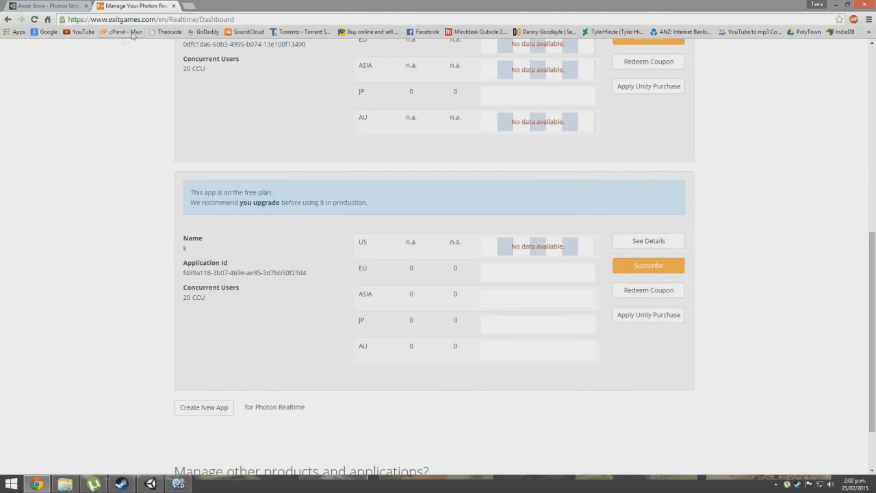
Step: Navigate the Exit Games dashboard to its applications page and start a new Photon application
scroll("up", 3)
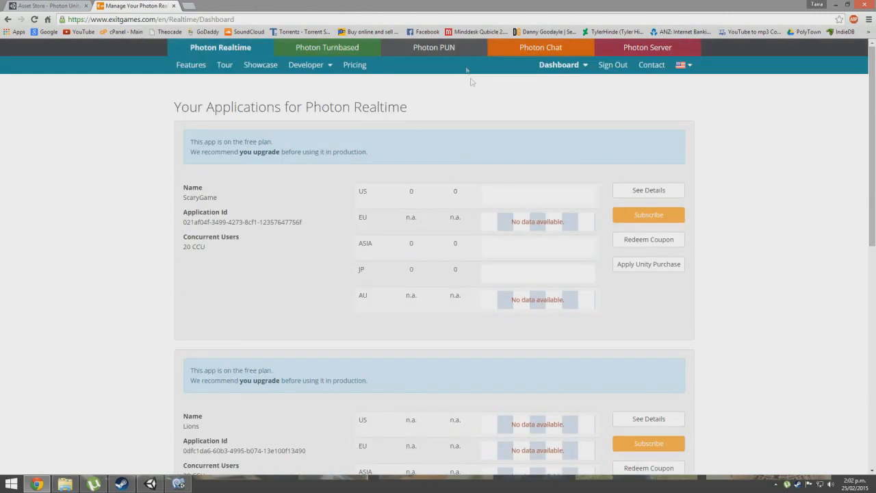
left_click(558, 64)
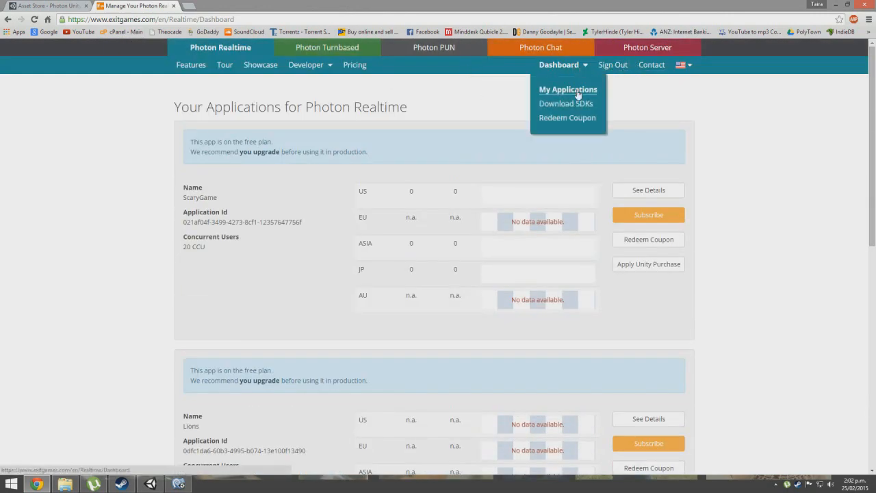
scroll("down", 3)
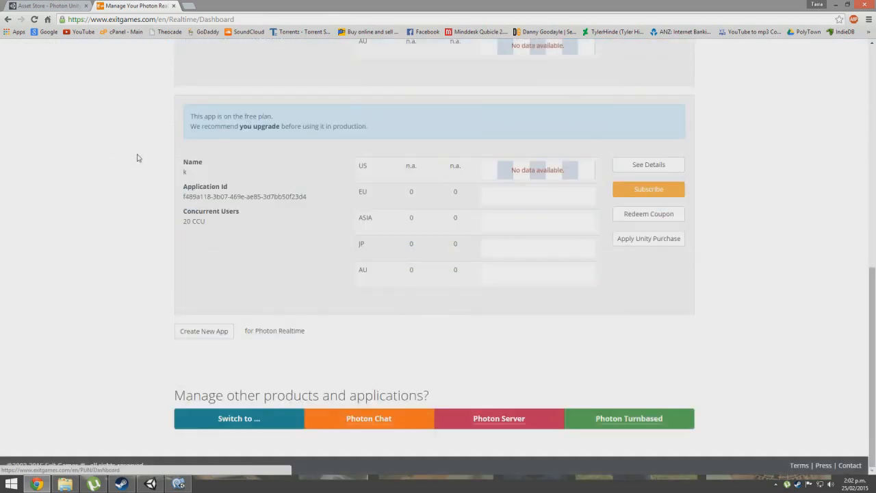
scroll("up", 3)
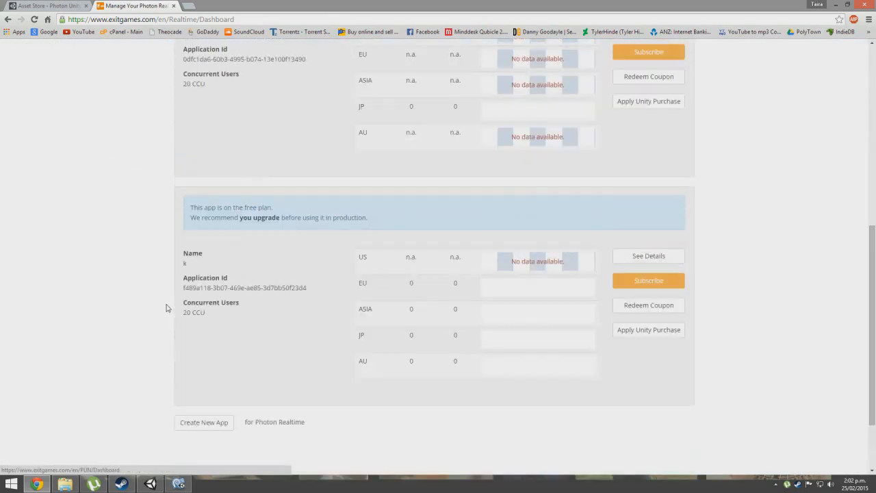
scroll("down", 3)
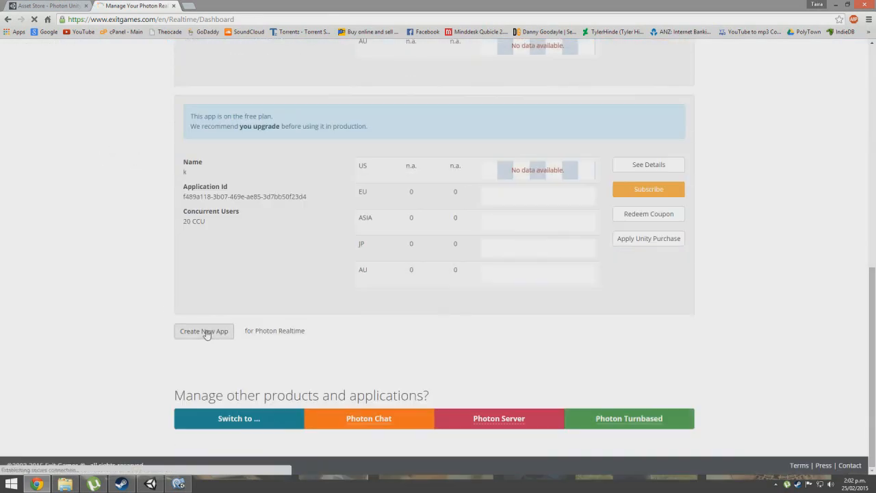
left_click(202, 329)
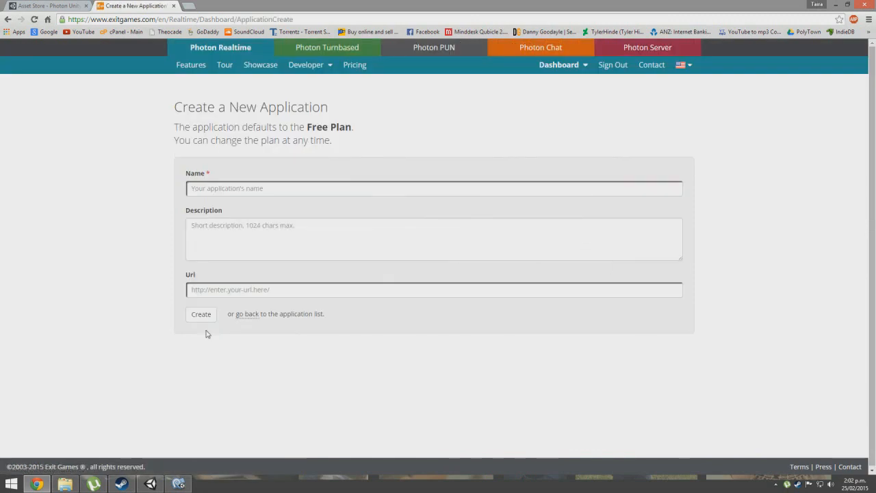
Step: Name the application MOBA with description 'Howdy Neighbour', leave the url empty, and submit it
left_click(434, 188)
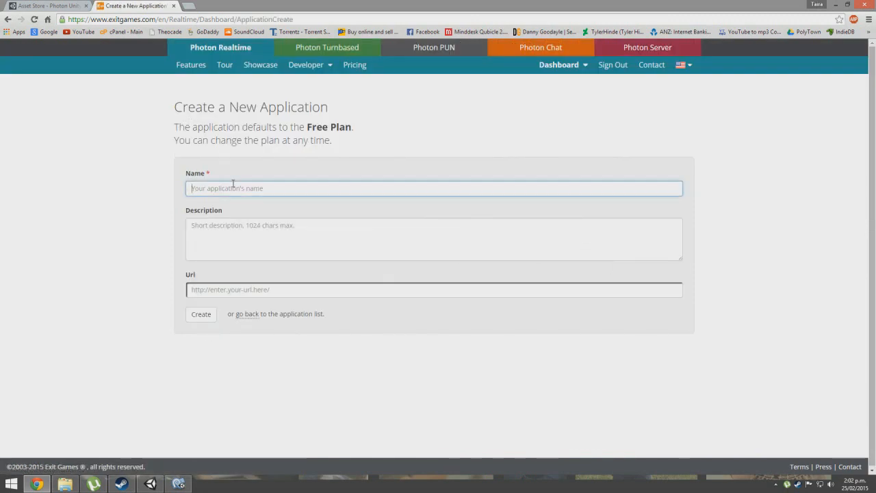
type("MOBA")
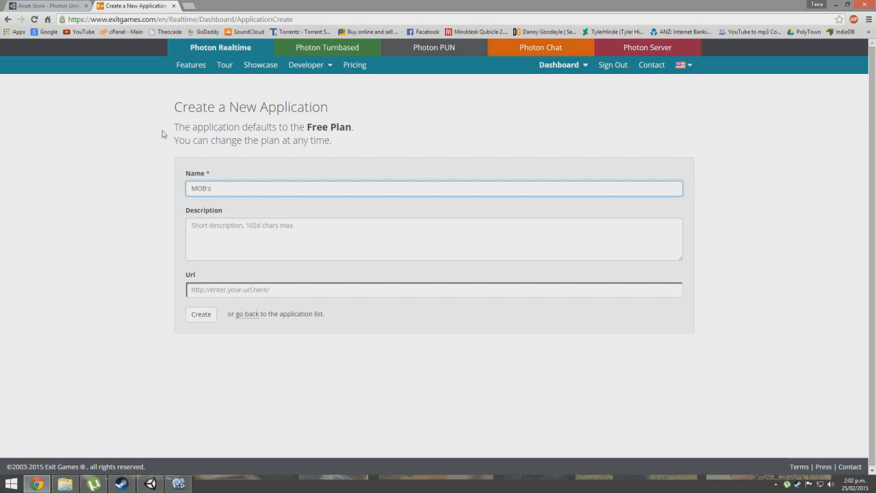
left_click(433, 238)
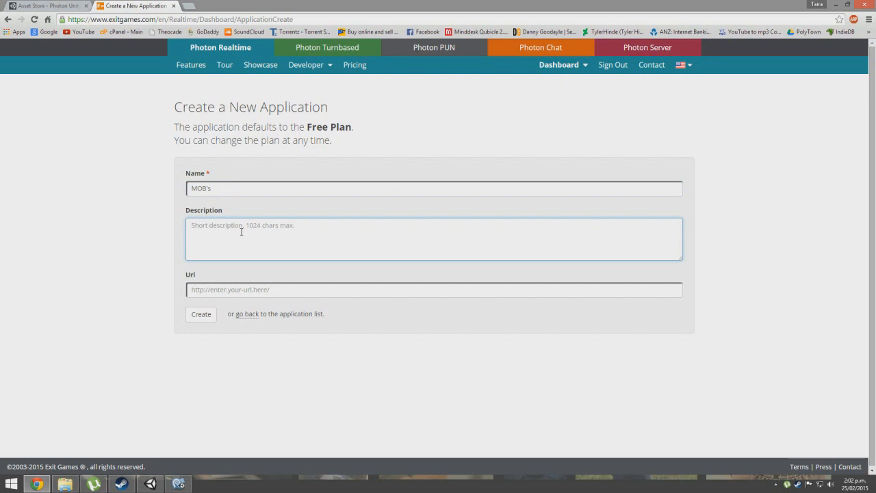
type("Howdy Neig")
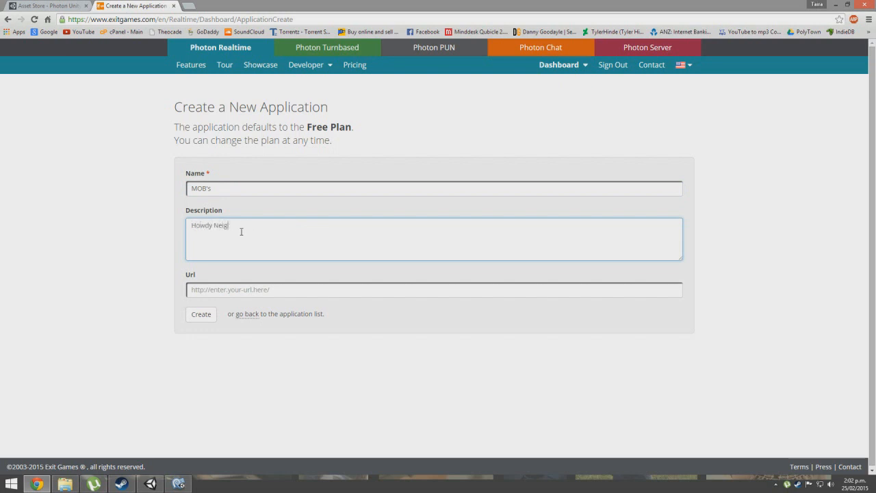
type("hbour")
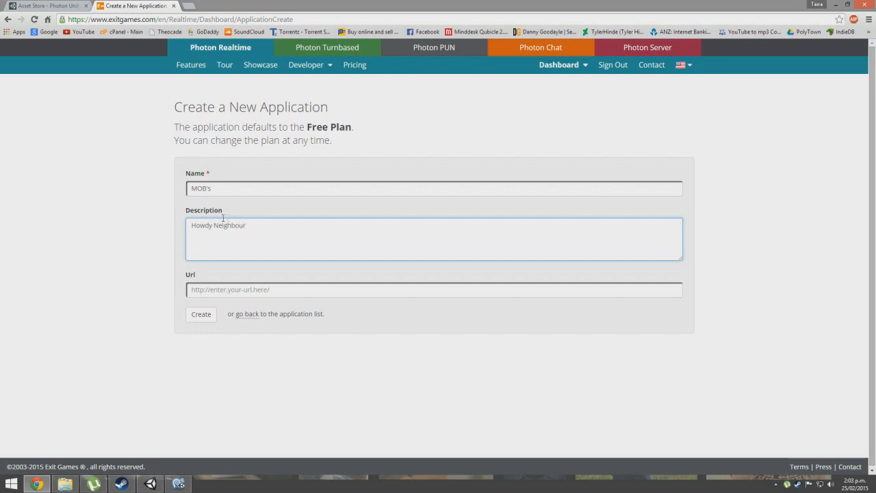
left_click(434, 289)
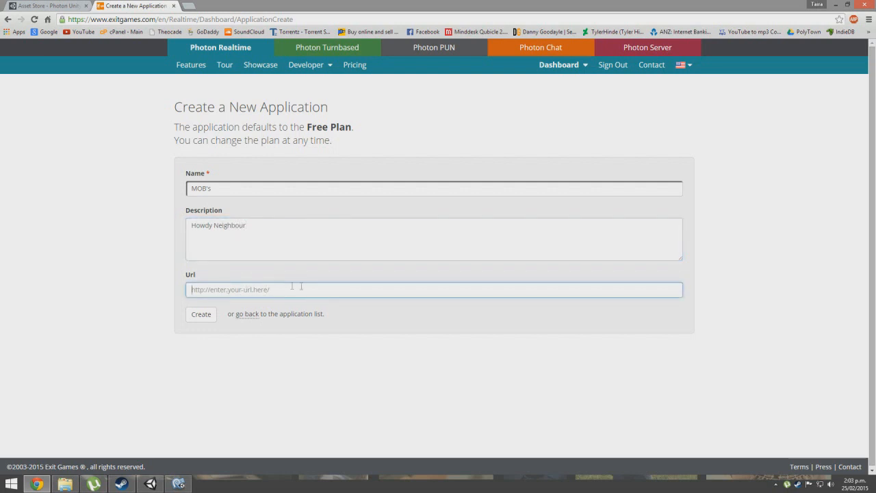
left_click(200, 313)
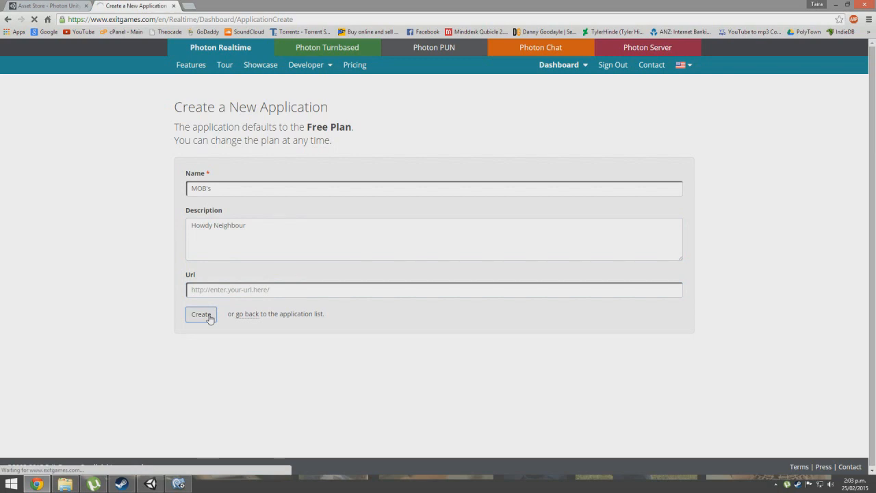
Step: Confirm creation of the MOBA application and select its Application Id for copying
left_click(200, 313)
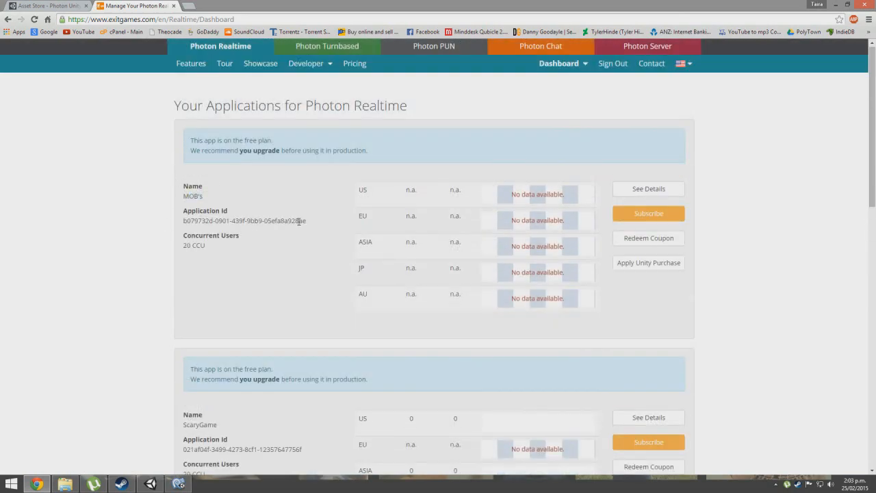
double_click(243, 220)
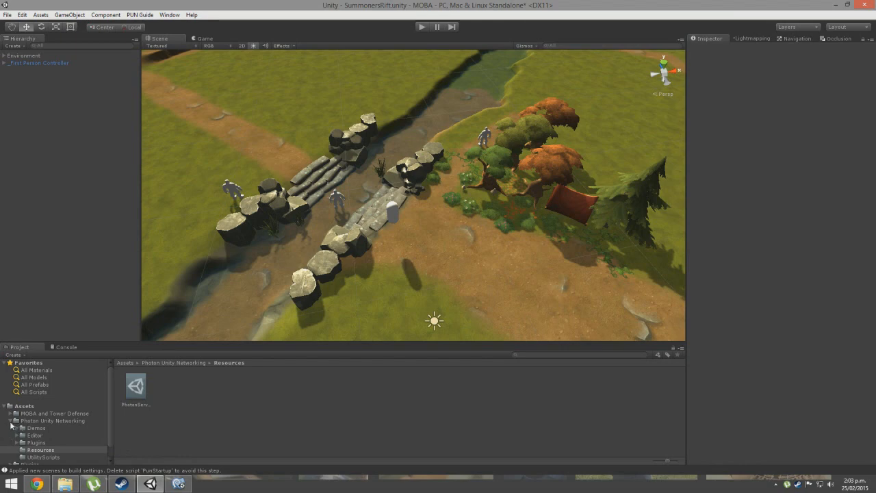
Step: Browse the Photon Unity Networking folder, then select the Terrain to show its settings
left_click(51, 420)
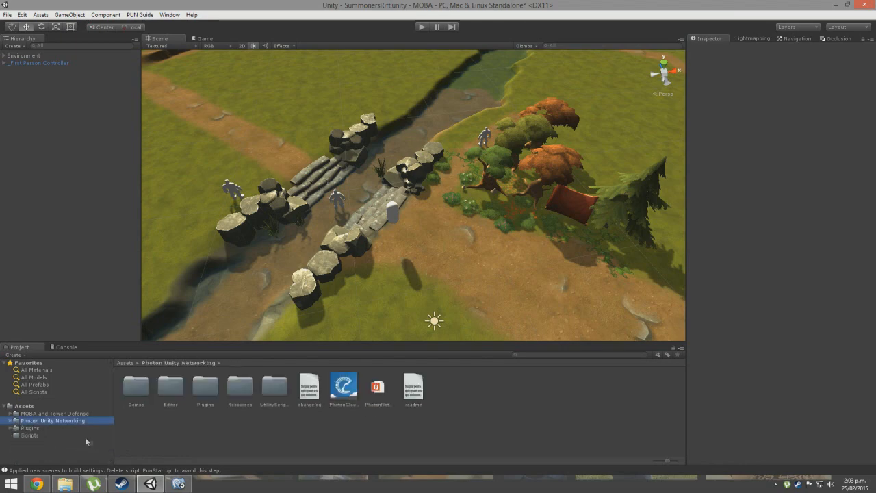
mouse_move(77, 388)
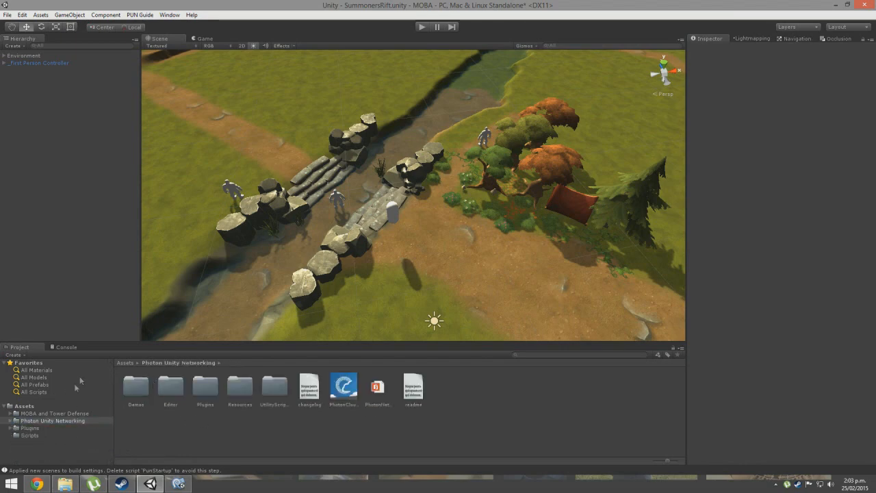
left_click(55, 413)
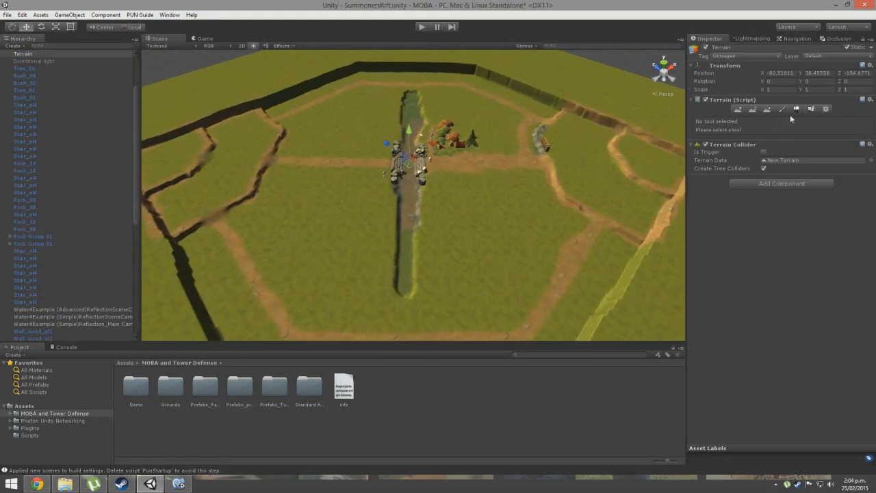
Step: Paint dirt lanes across the grass with the Paint Texture brush, ending on the Paint Height tool
left_click(783, 110)
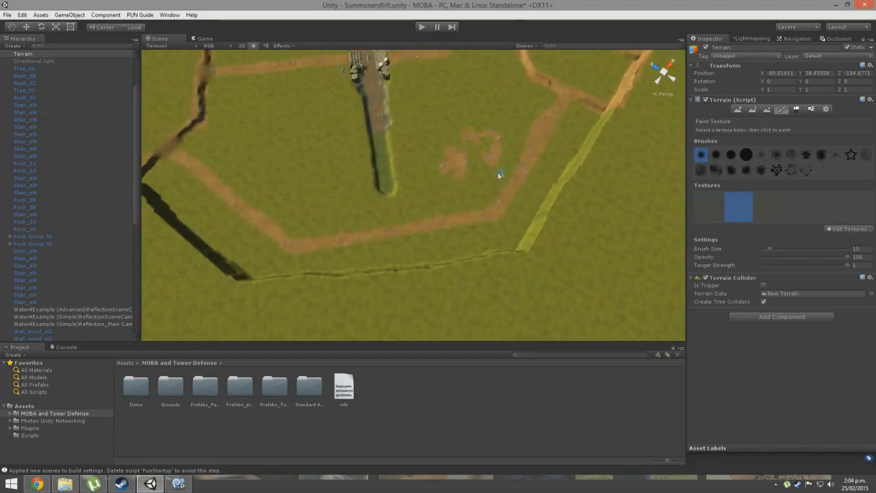
left_click_drag(498, 175, 611, 134)
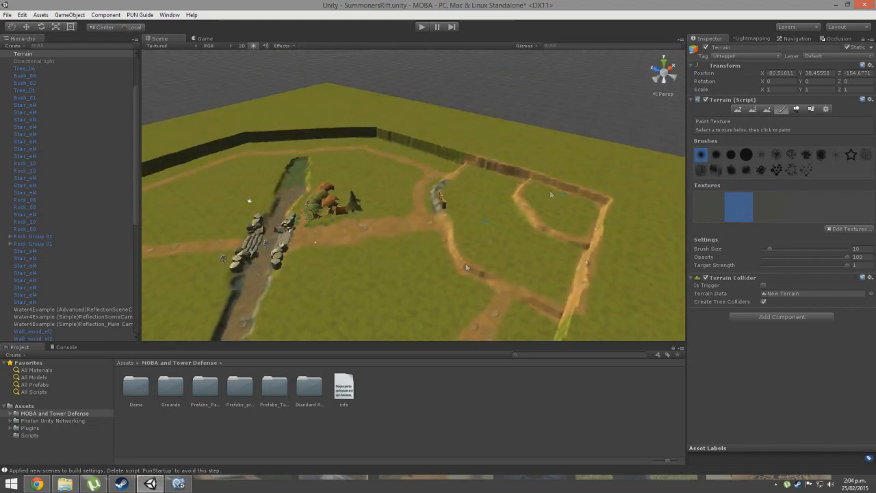
mouse_move(577, 235)
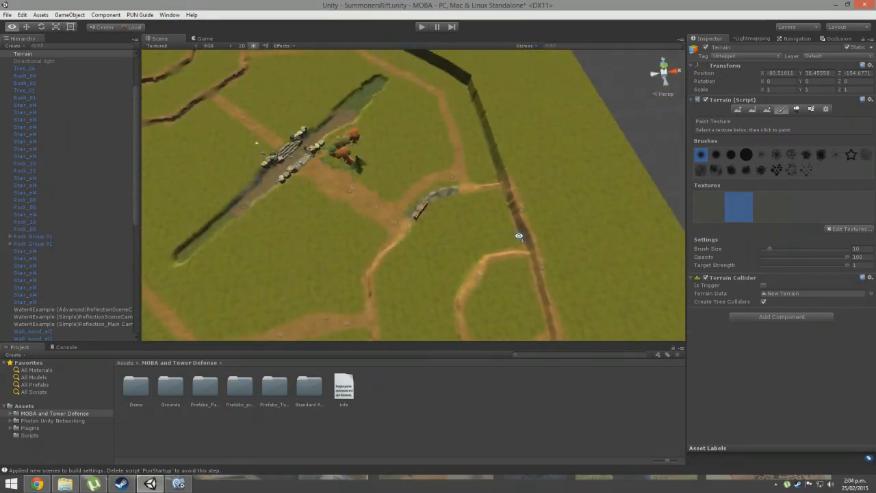
left_click_drag(520, 235, 435, 231)
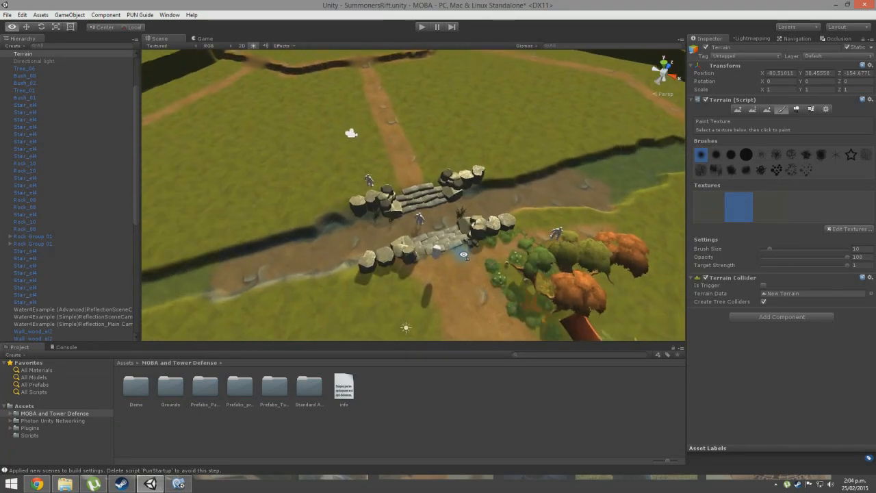
left_click(767, 109)
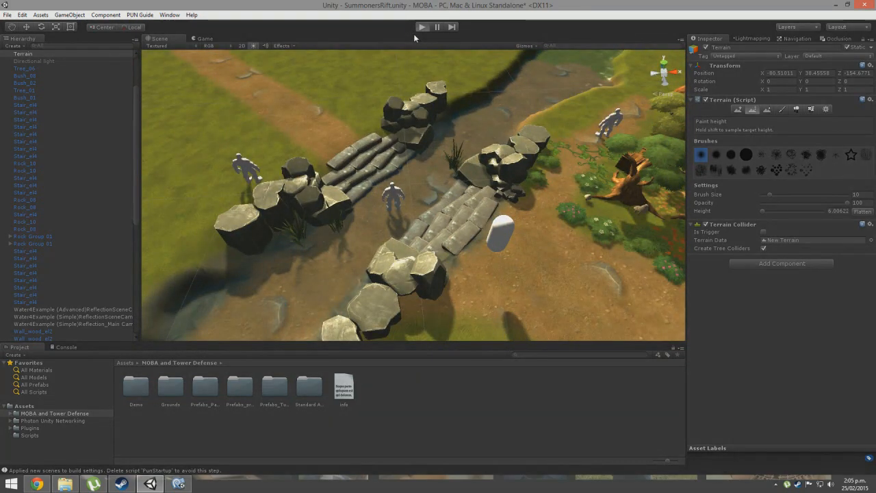
Step: Review the painted lanes and switch to the Navigation settings showing the terrain's navmesh
left_click(421, 26)
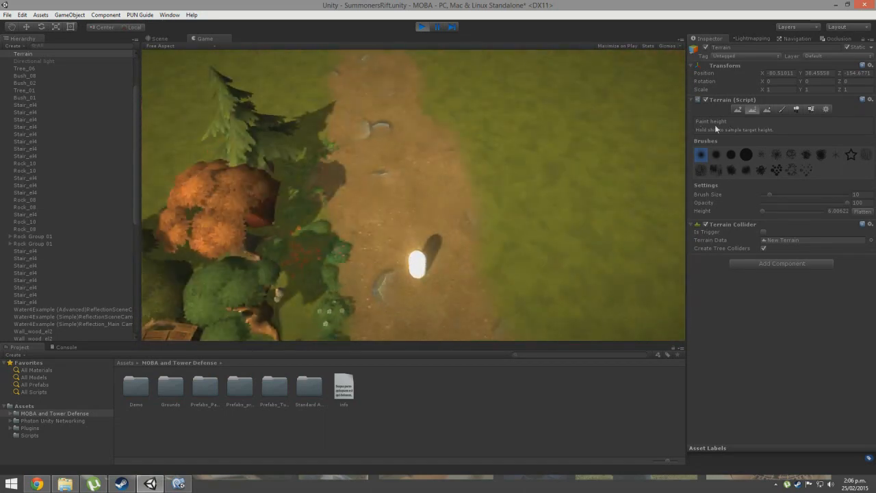
left_click(159, 38)
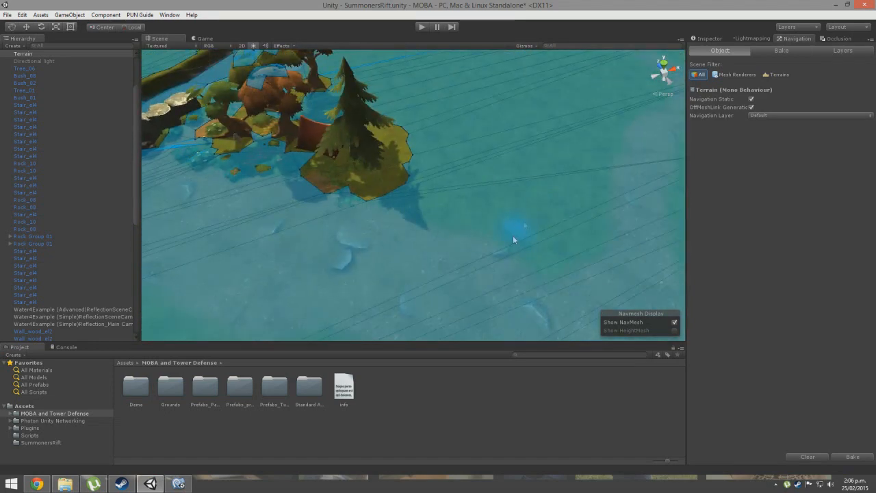
mouse_move(482, 159)
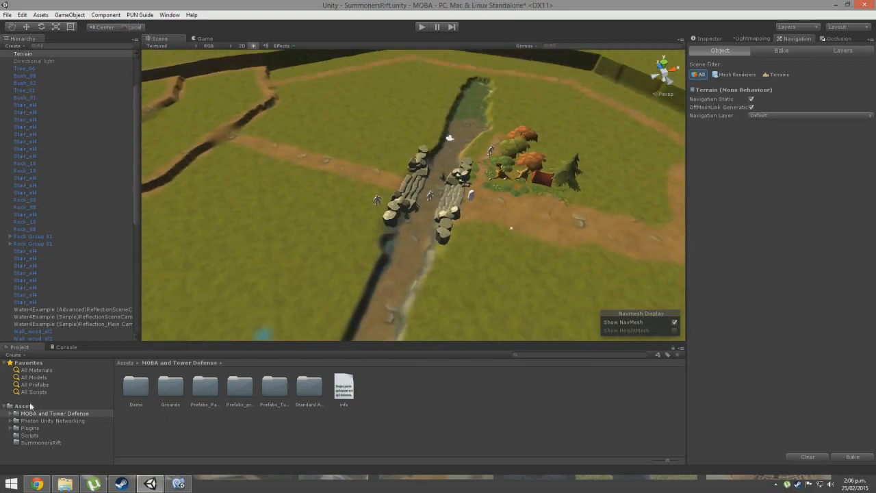
Step: Collapse the hierarchy, create an empty GameObject and start renaming it to GameManager
left_click(52, 420)
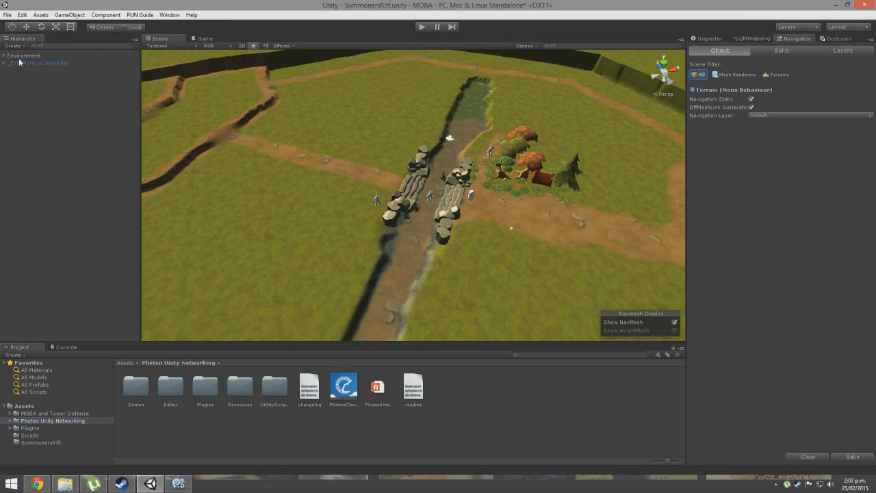
left_click(25, 54)
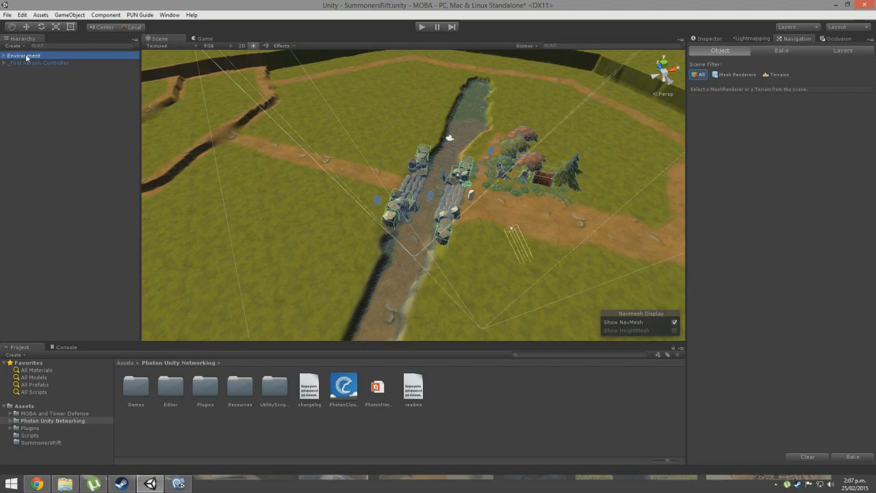
left_click(40, 63)
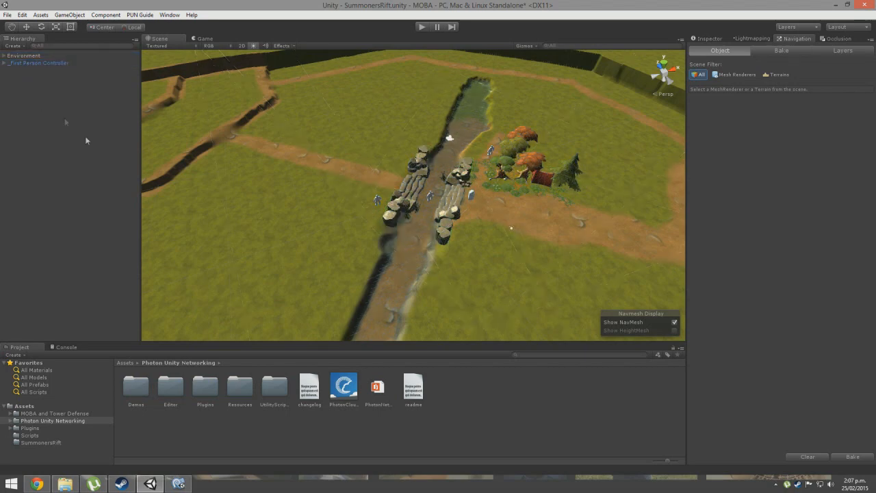
left_click(69, 13)
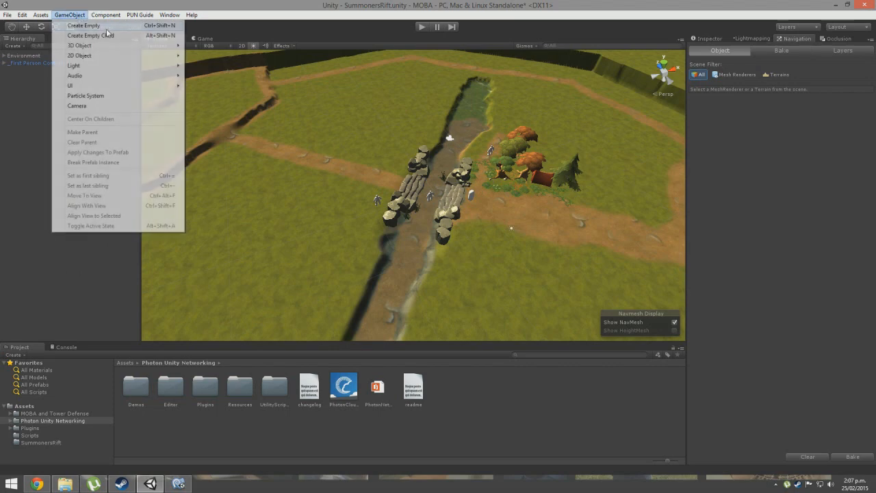
left_click(83, 25)
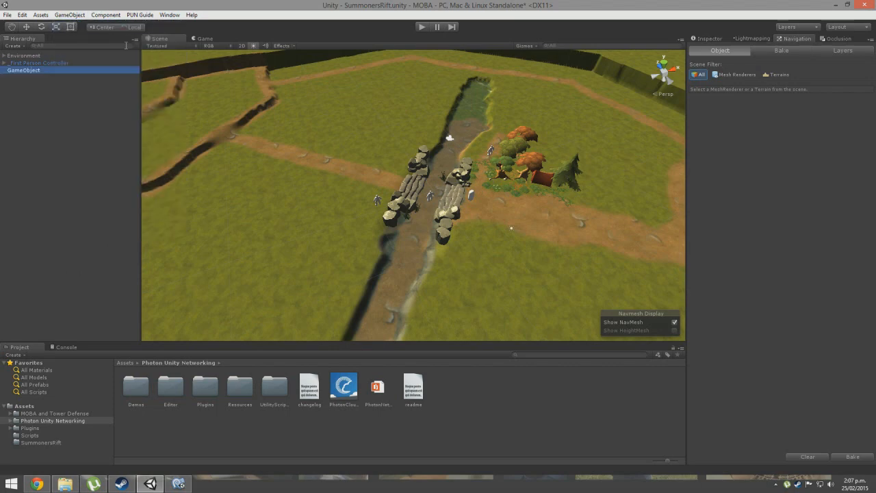
left_click(24, 70)
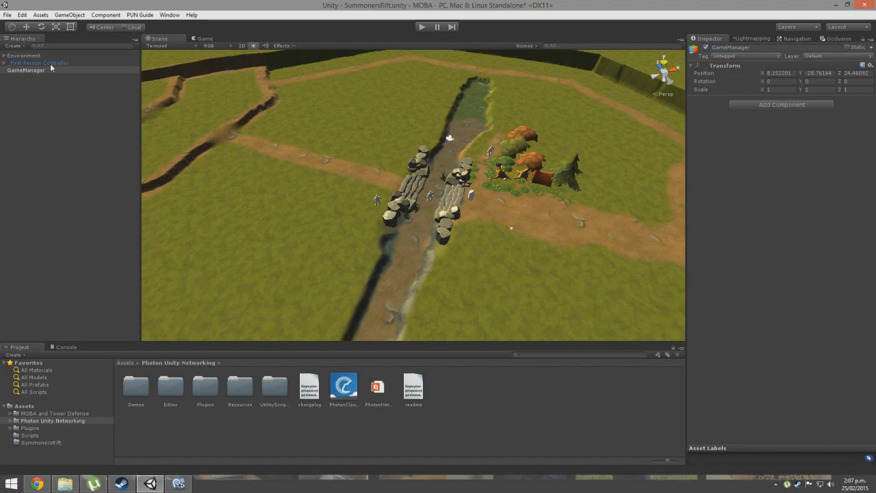
Step: Select GameManager, then show the PhotonCloud icon's texture import settings in the Inspector
left_click(25, 70)
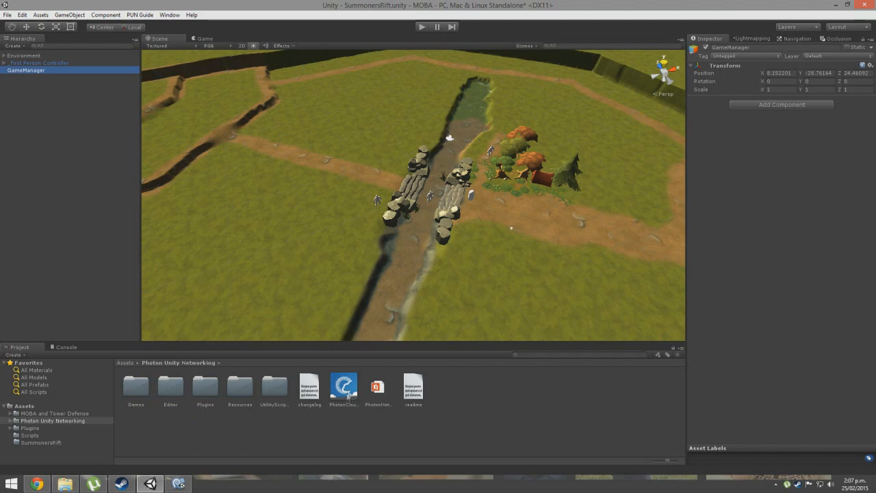
left_click(342, 386)
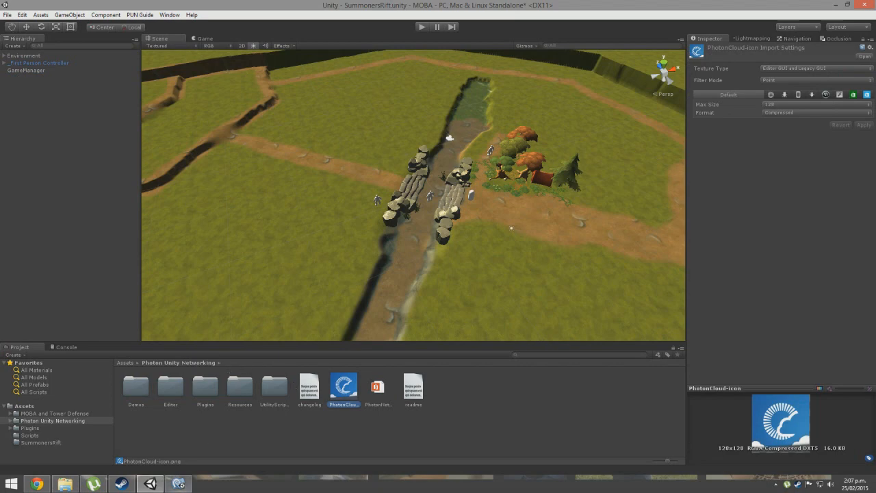
mouse_move(429, 380)
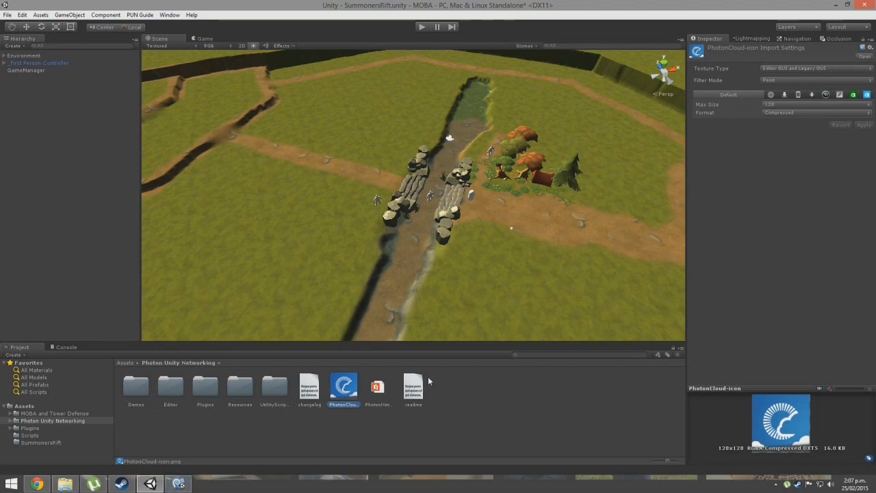